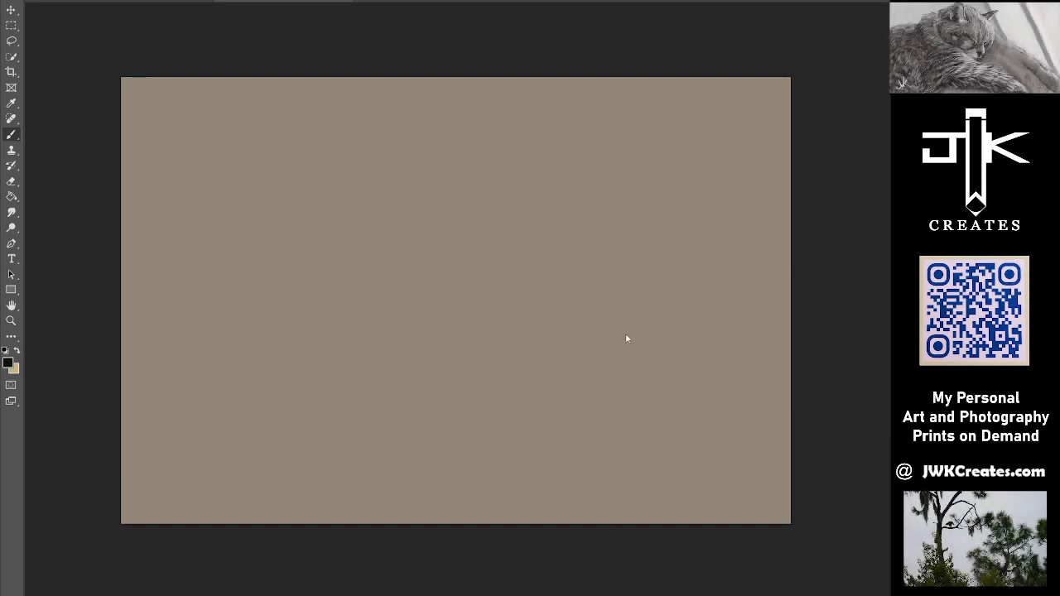
mouse_move(609, 311)
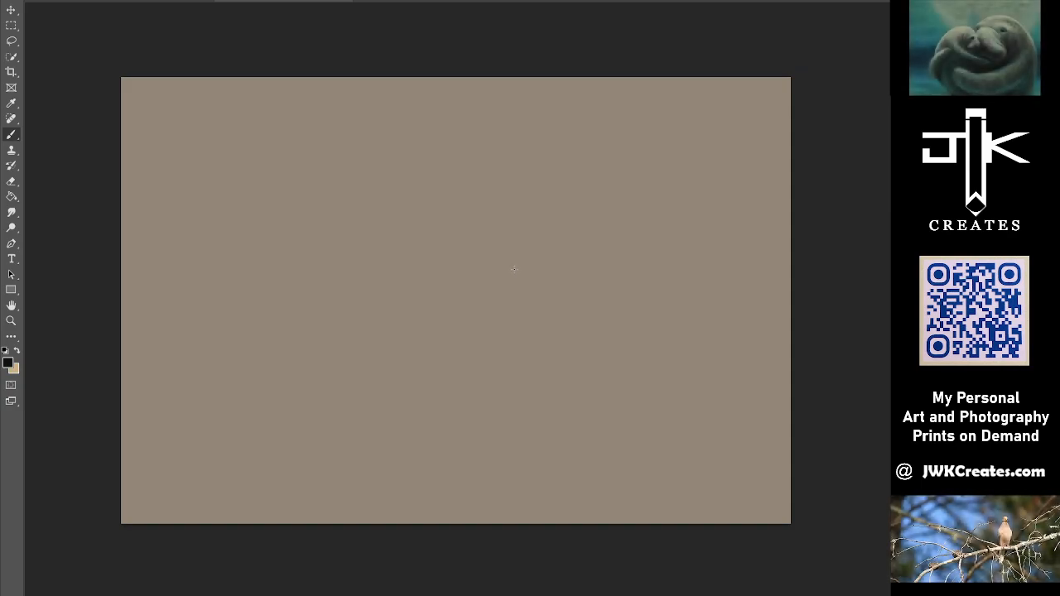
mouse_move(566, 217)
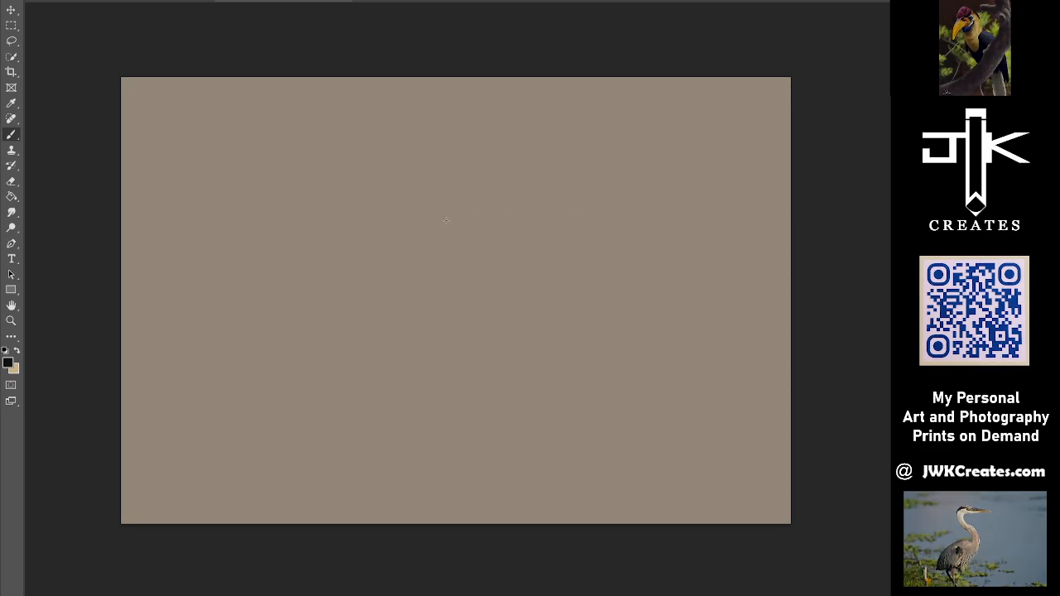
Sketch the long pointed beak, then carry the line up over the head's top contour and face.
left_click_drag(344, 289, 497, 219)
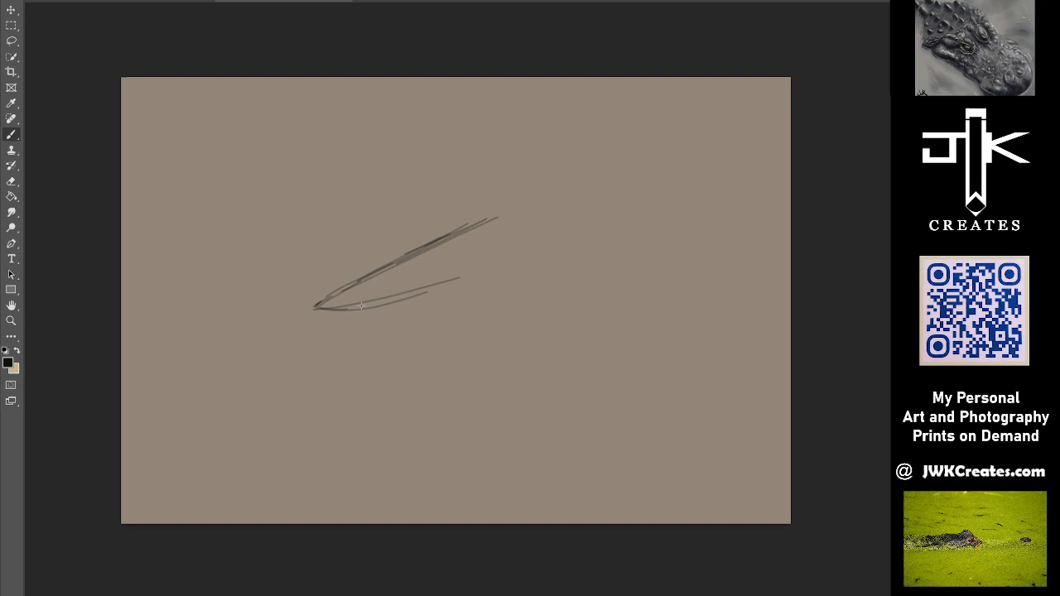
left_click_drag(361, 308, 527, 248)
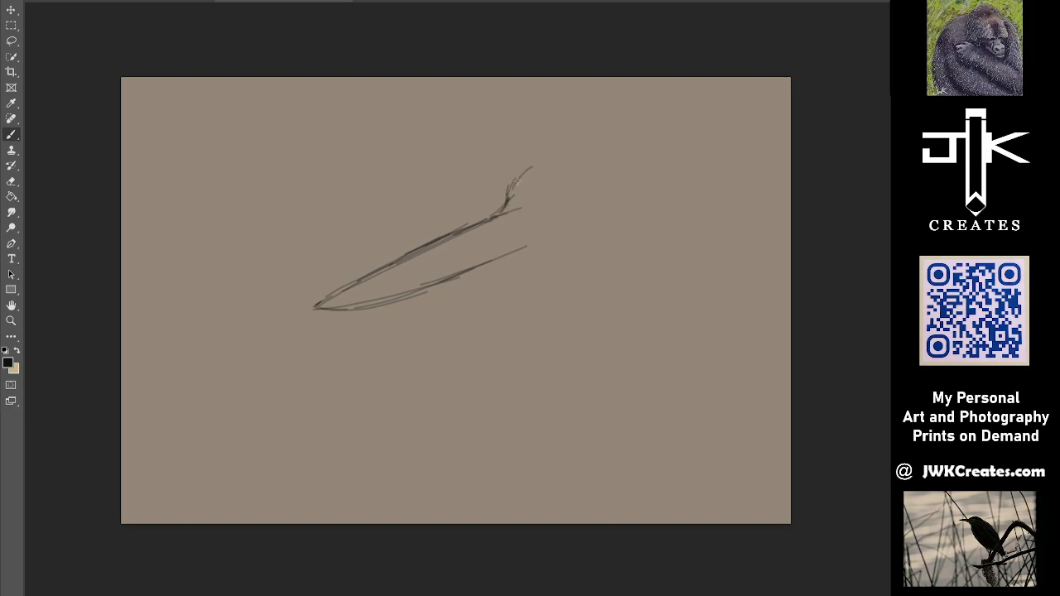
left_click_drag(516, 179, 566, 147)
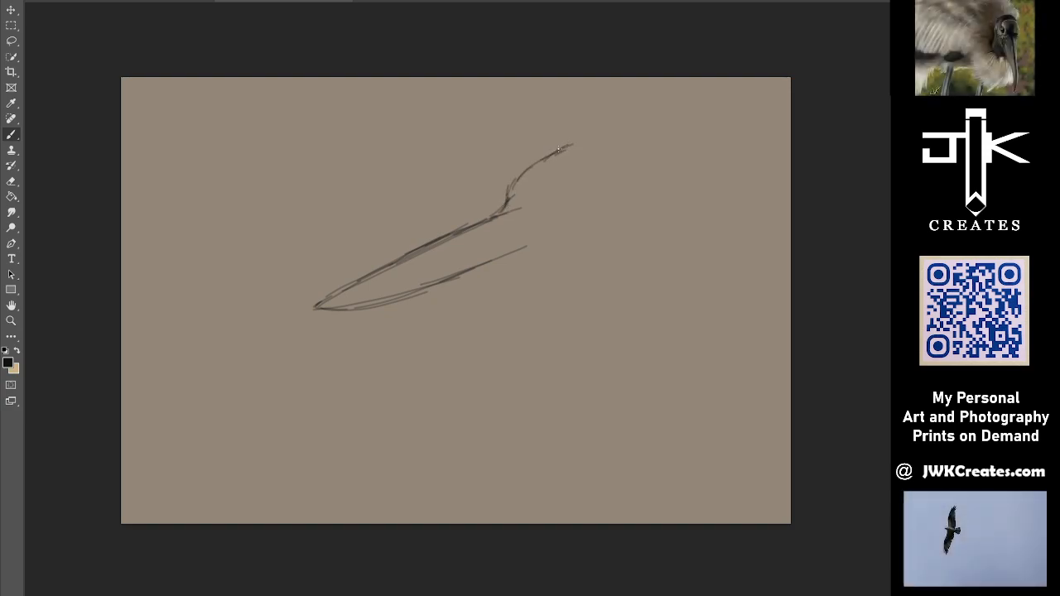
left_click_drag(555, 149, 613, 132)
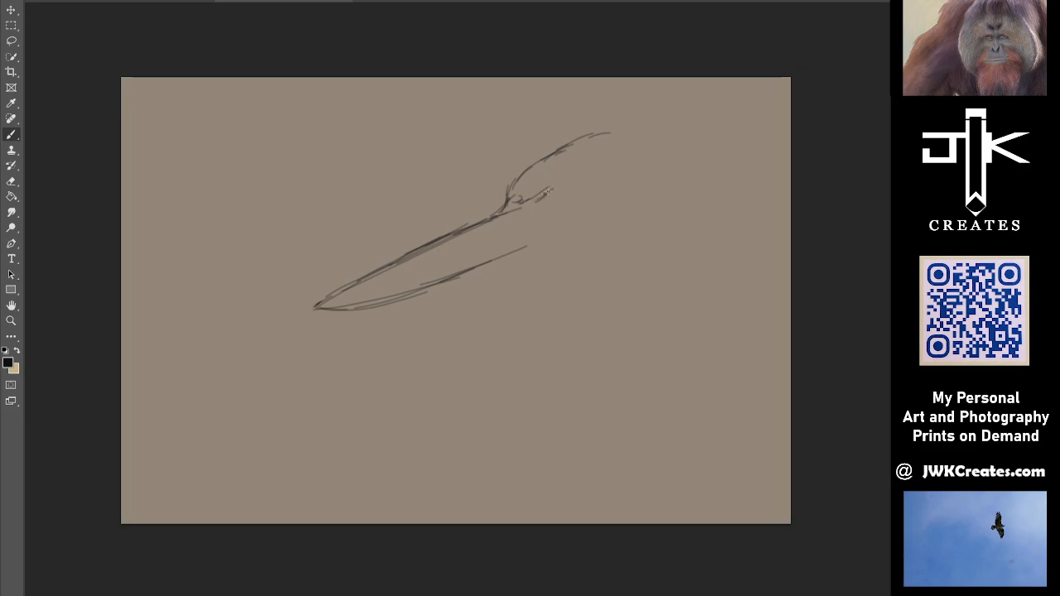
left_click_drag(545, 192, 583, 189)
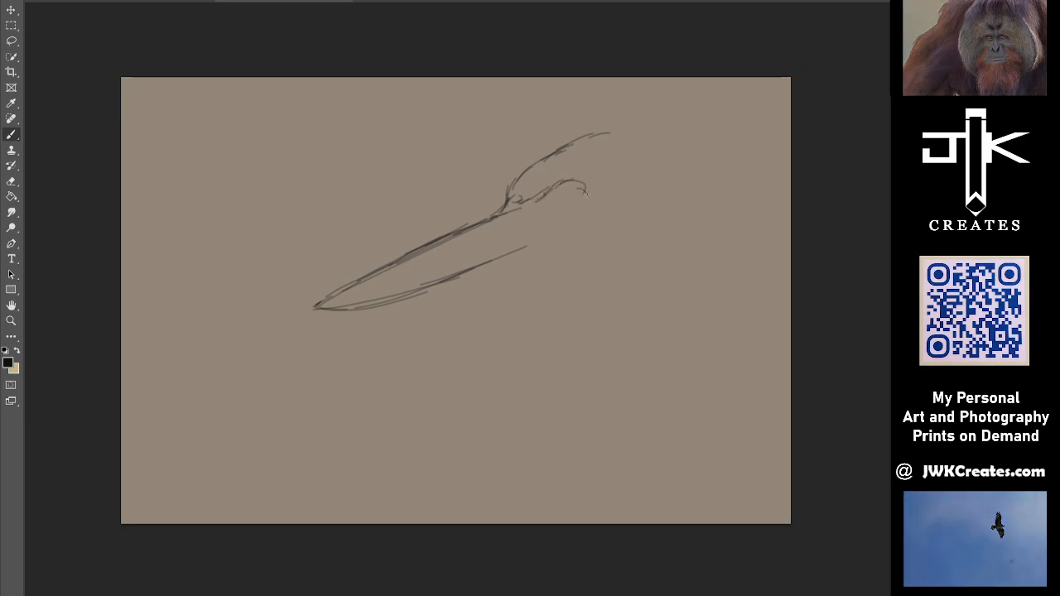
left_click_drag(580, 174, 588, 215)
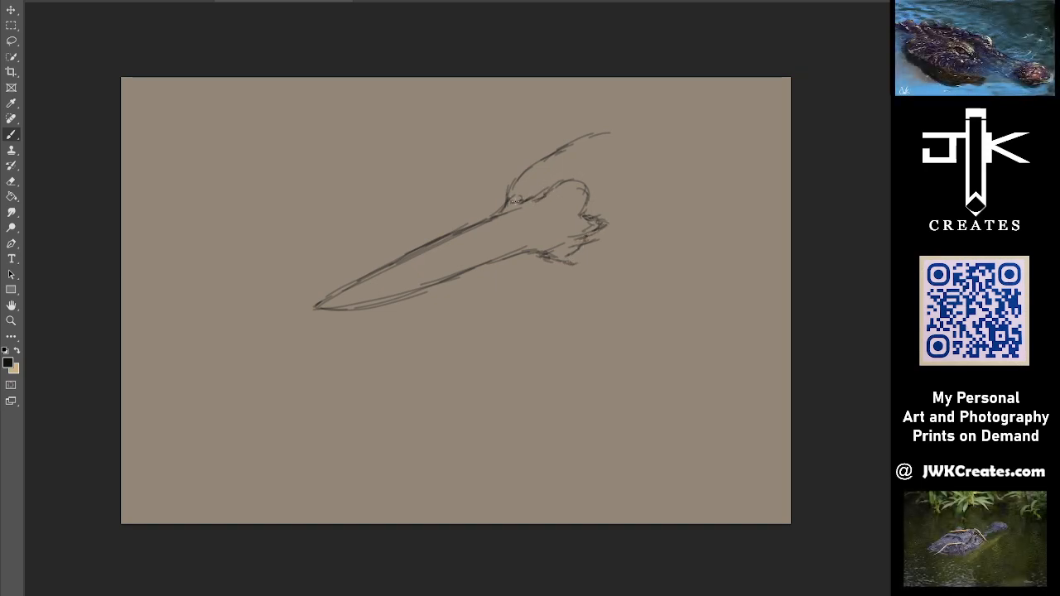
Add feathery strokes fanning above the head and a short neck line curving down beneath it.
left_click_drag(514, 199, 593, 143)
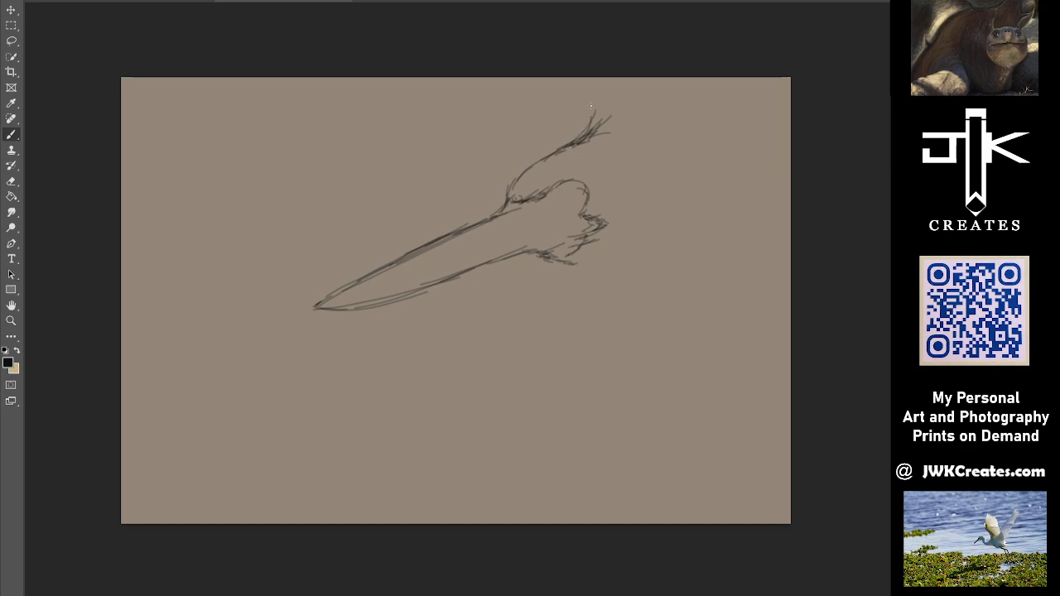
left_click(583, 116)
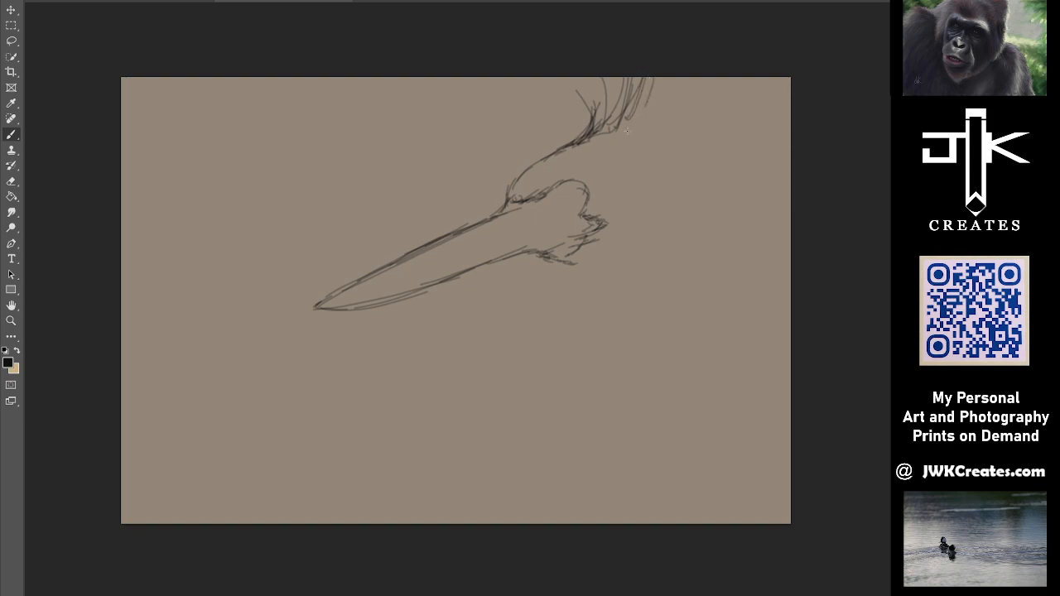
left_click_drag(646, 132, 712, 86)
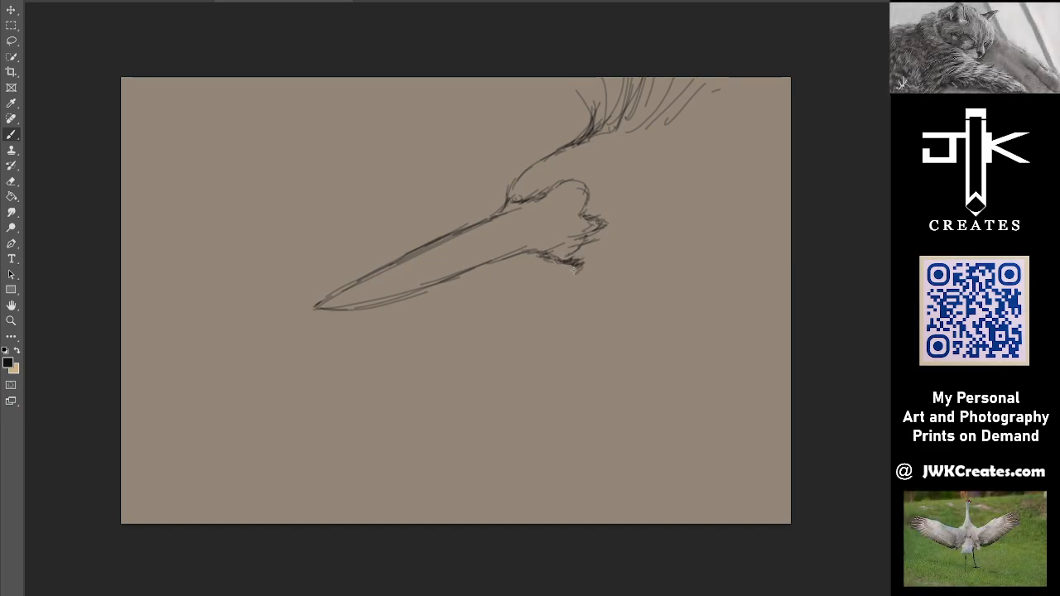
left_click_drag(571, 265, 576, 298)
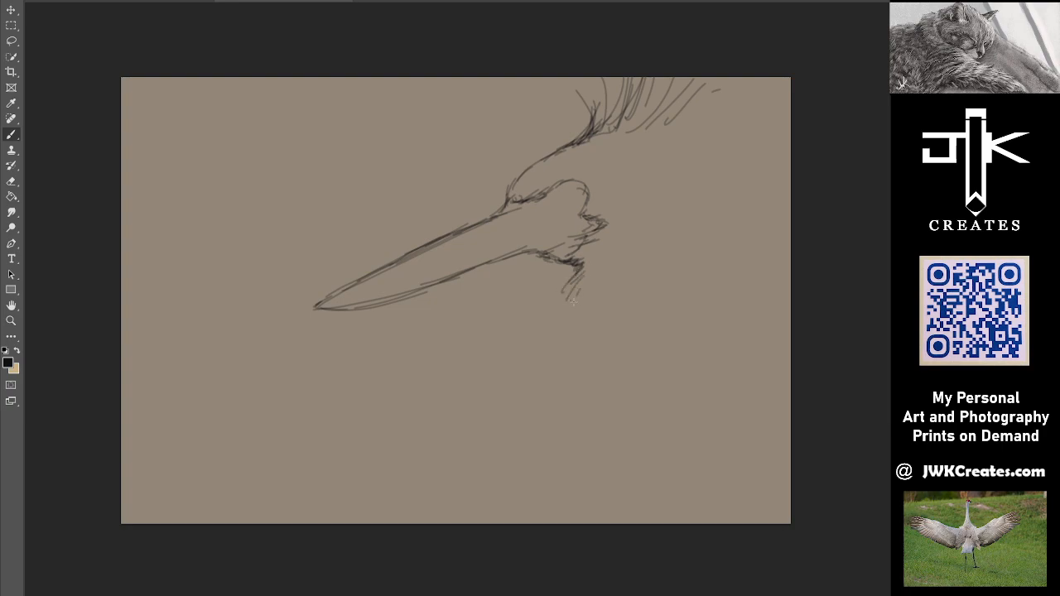
left_click_drag(576, 298, 566, 356)
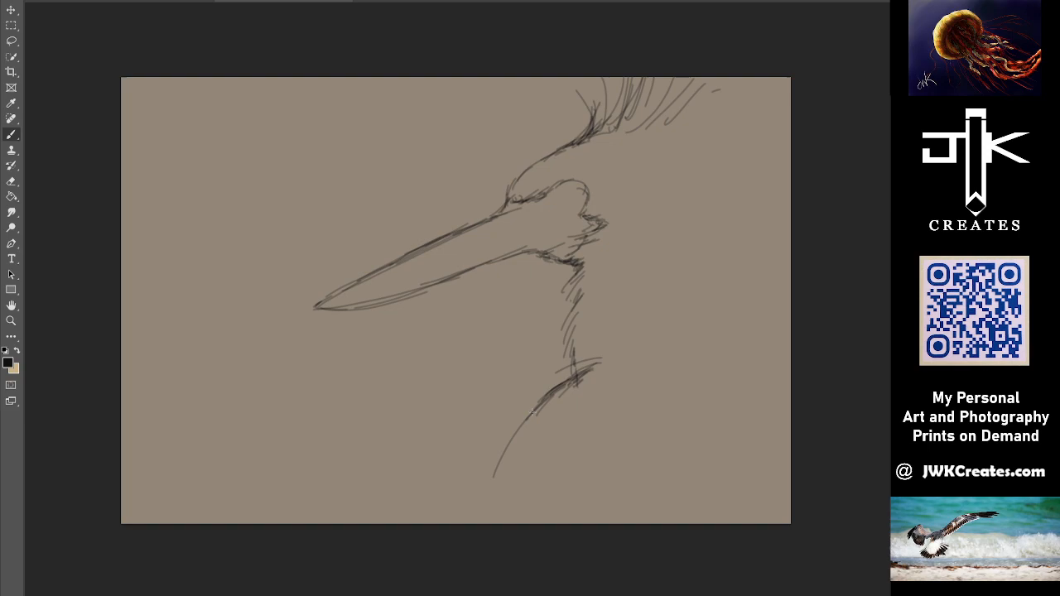
Draw the neck curving down from the head and rough in body strokes at the lower right.
left_click_drag(533, 402, 477, 514)
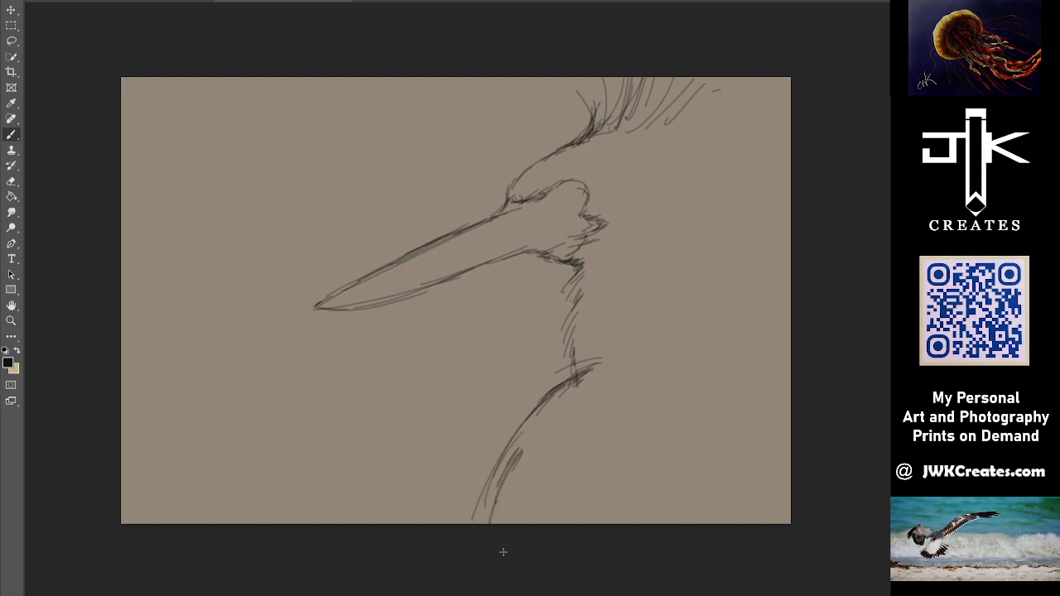
left_click_drag(610, 368, 654, 361)
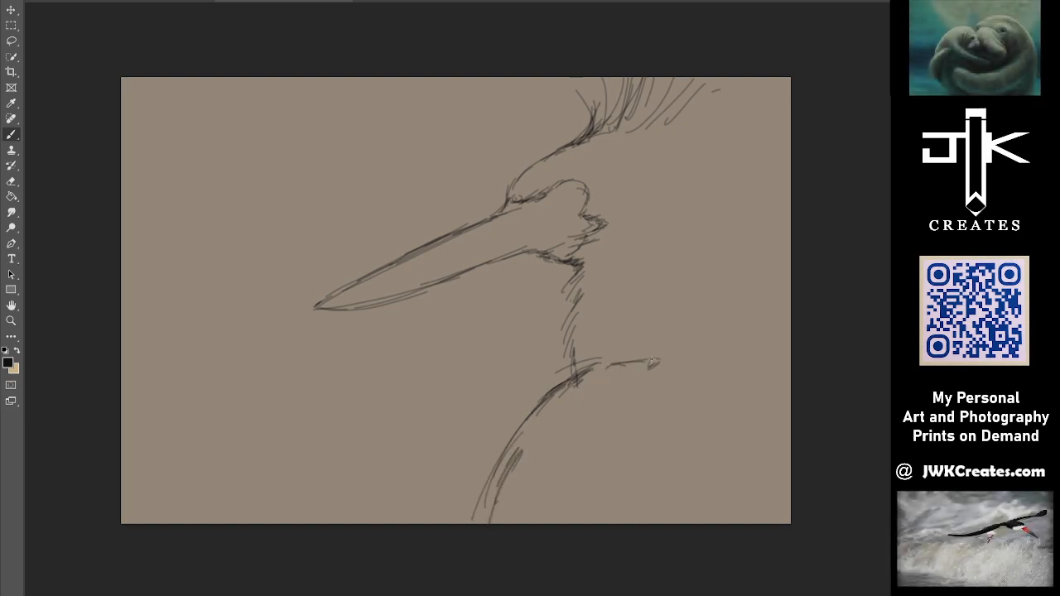
left_click_drag(638, 356, 655, 364)
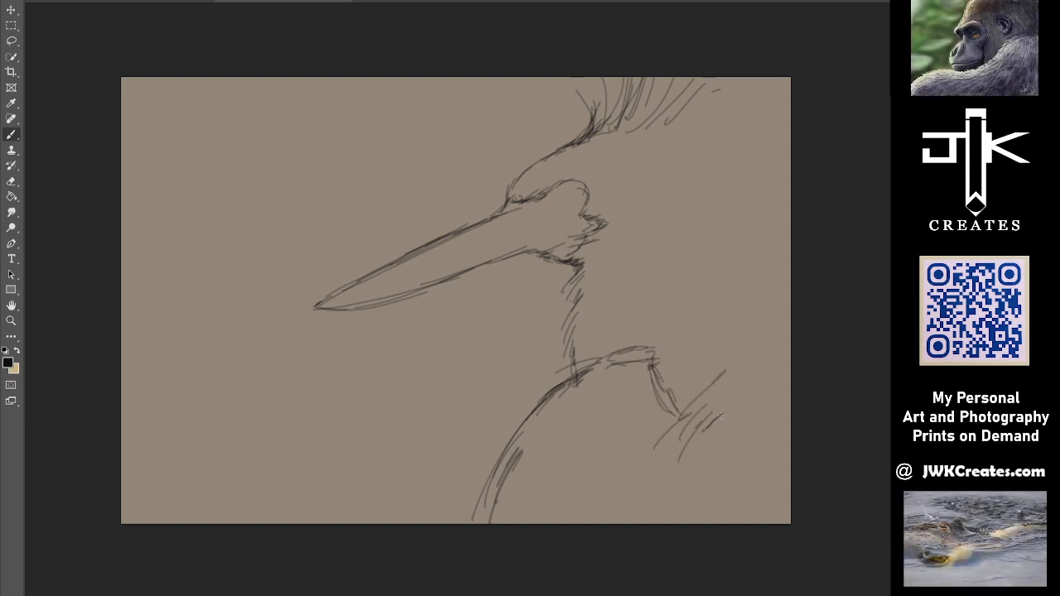
left_click_drag(704, 406, 695, 497)
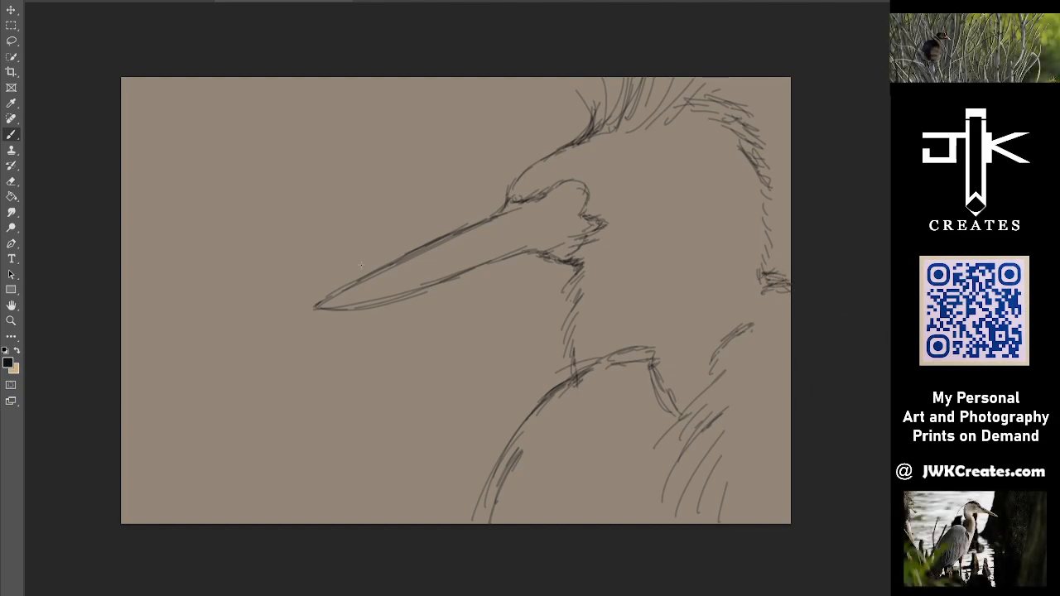
mouse_move(626, 307)
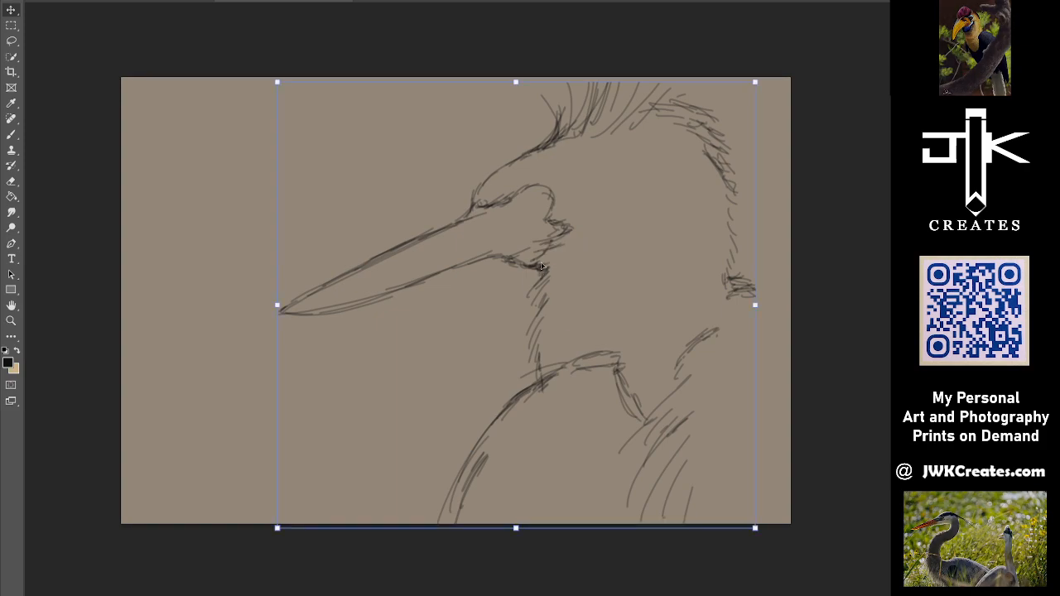
mouse_move(714, 333)
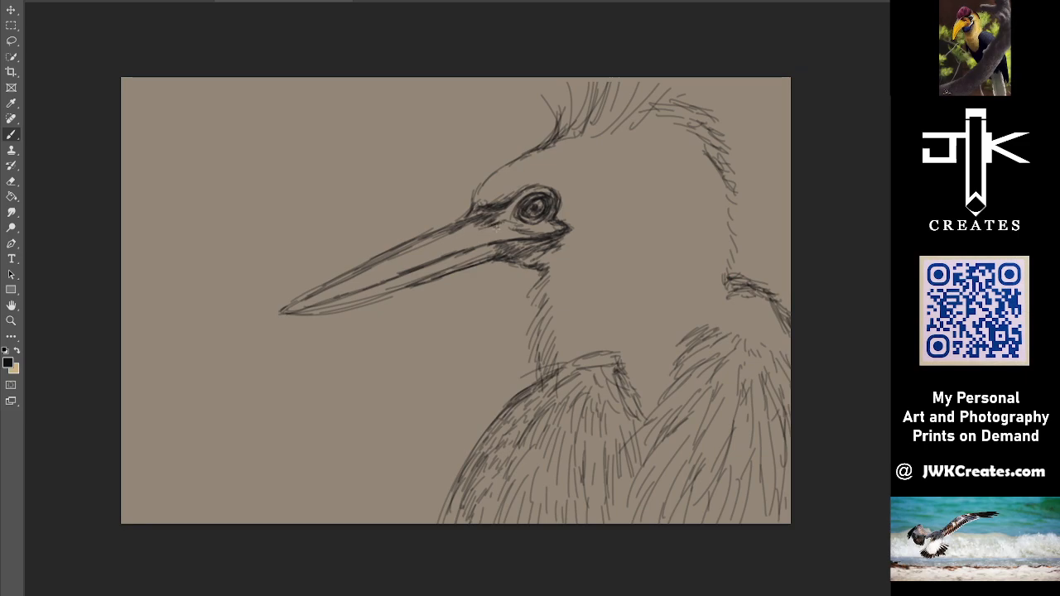
Add a small refining mark near the anhinga's eye.
left_click(513, 207)
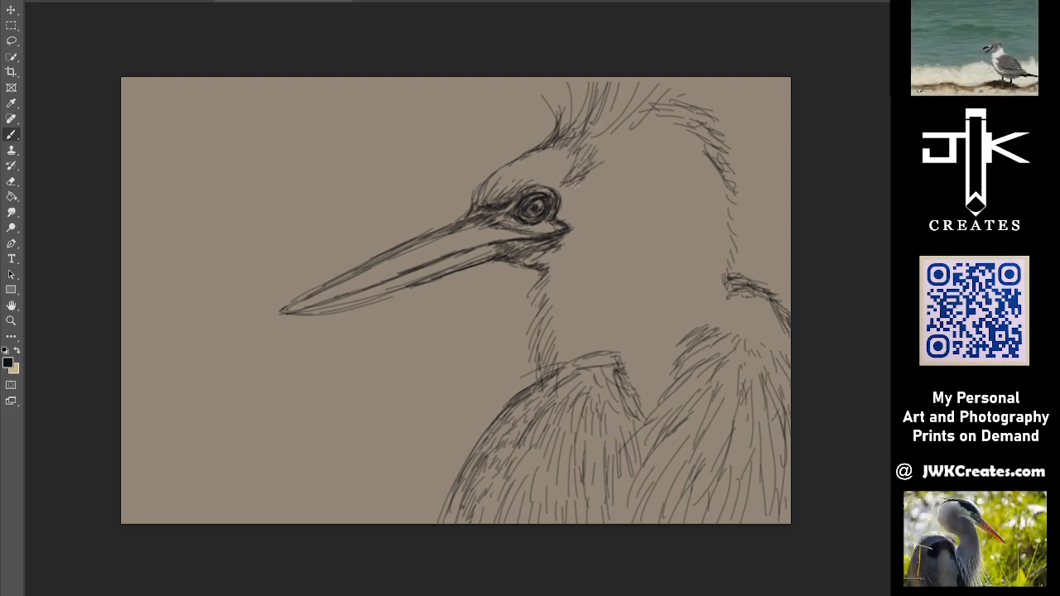
left_click_drag(571, 186, 605, 180)
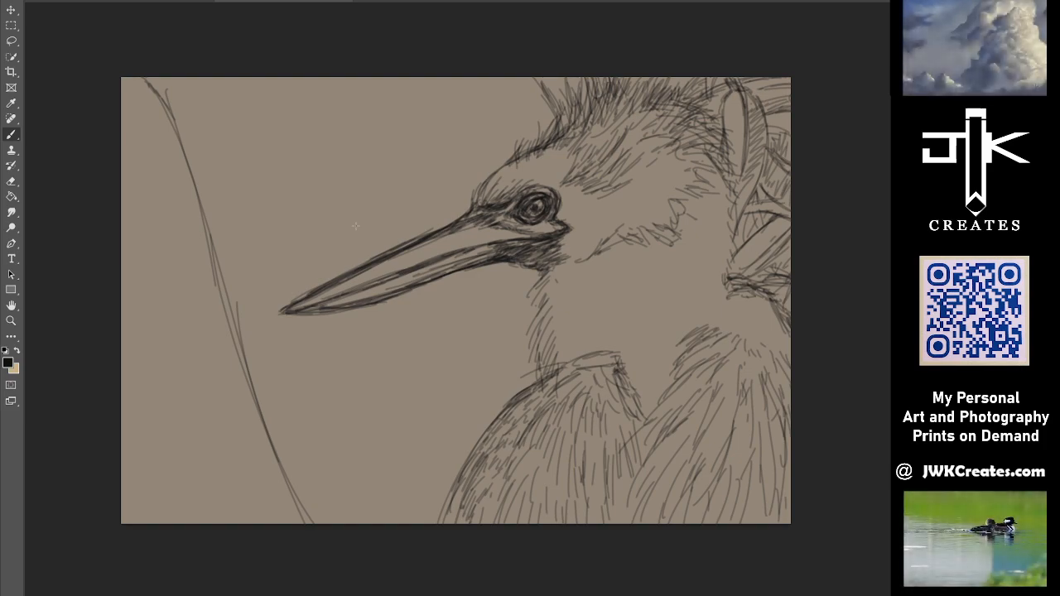
mouse_move(315, 96)
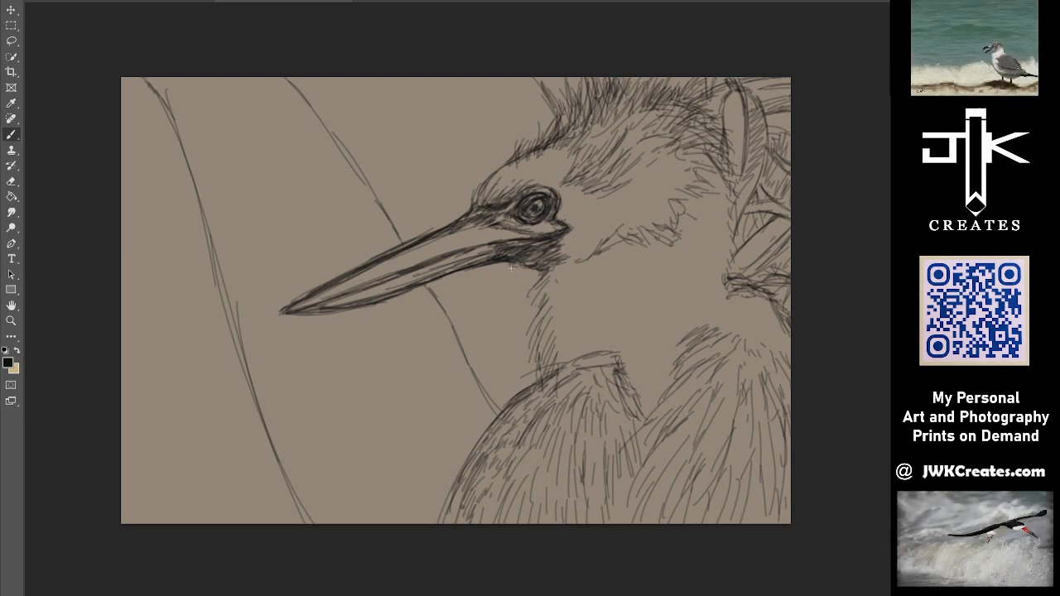
mouse_move(371, 379)
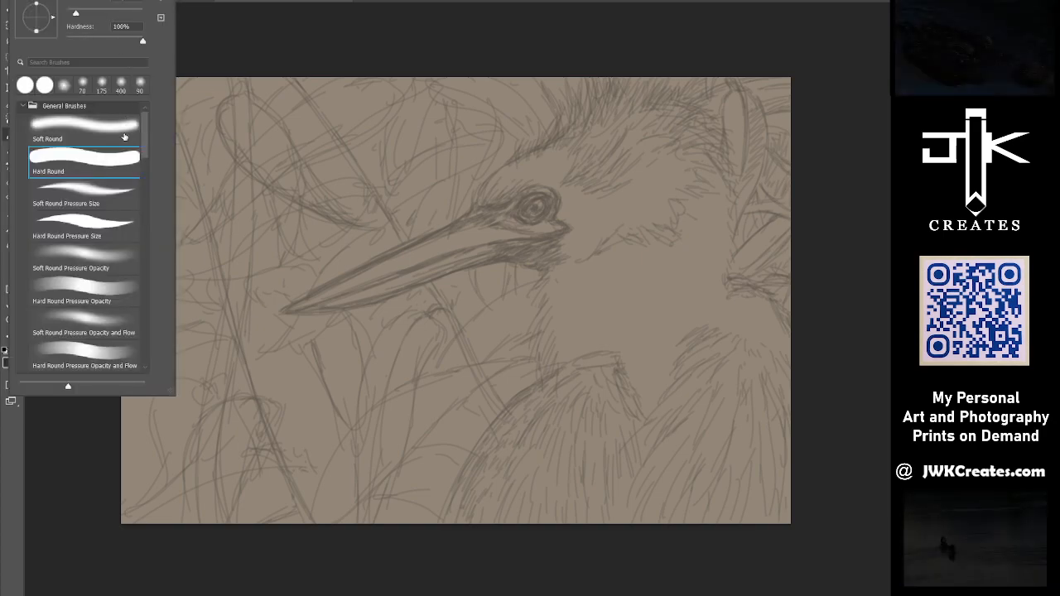
mouse_move(119, 207)
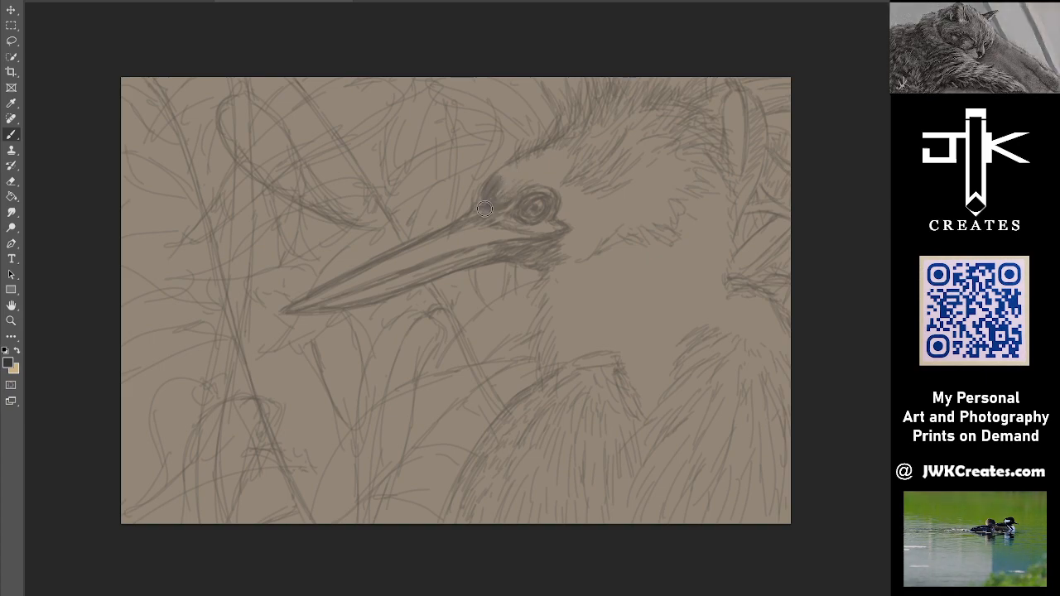
Brush a dark patch over and around the eye and along the base of the beak.
left_click_drag(484, 209, 513, 186)
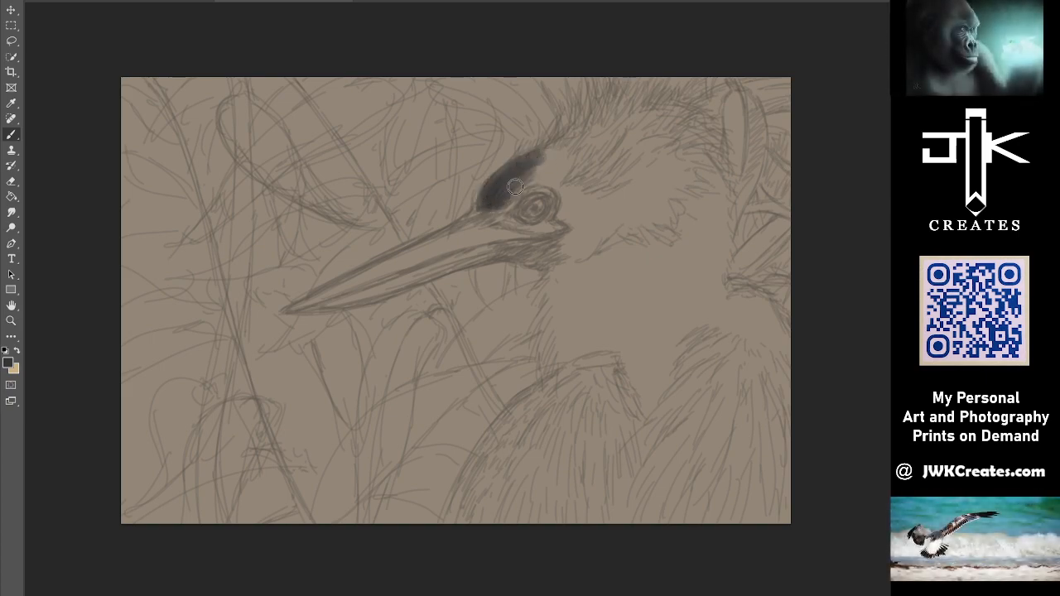
left_click_drag(514, 186, 538, 159)
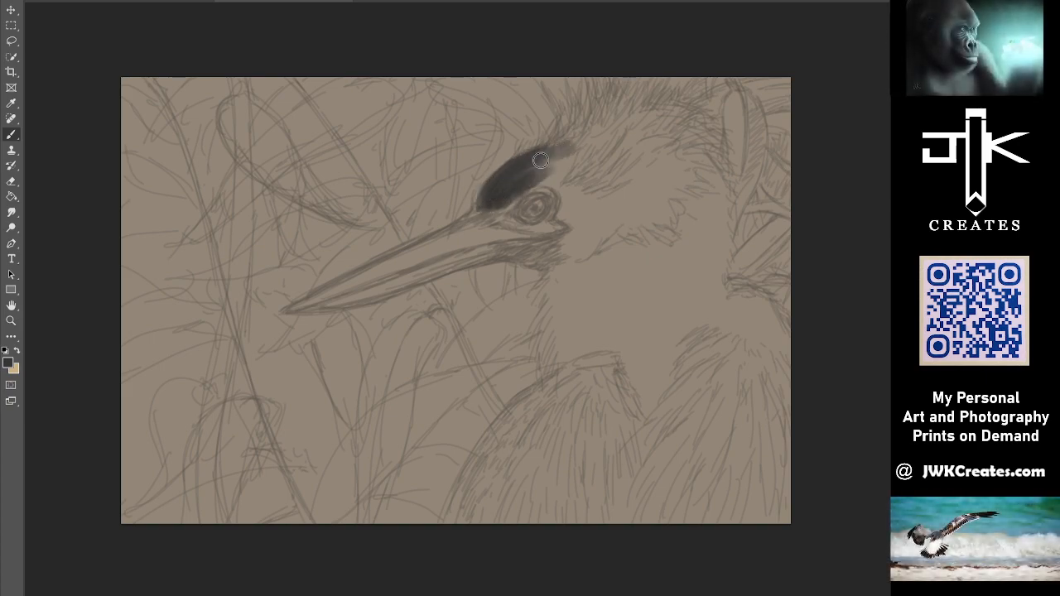
left_click_drag(538, 159, 544, 179)
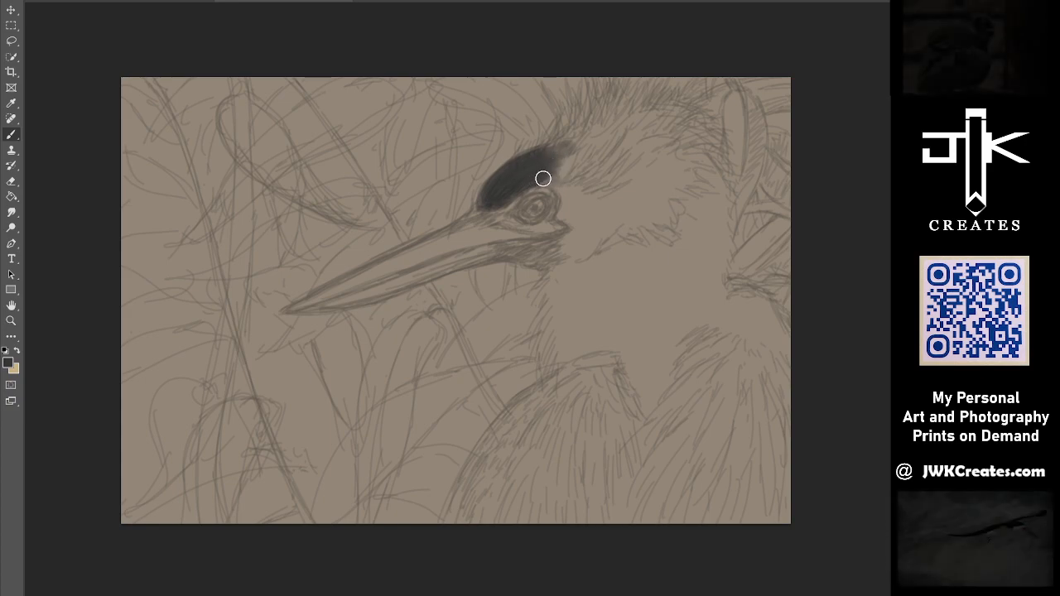
left_click_drag(544, 179, 566, 203)
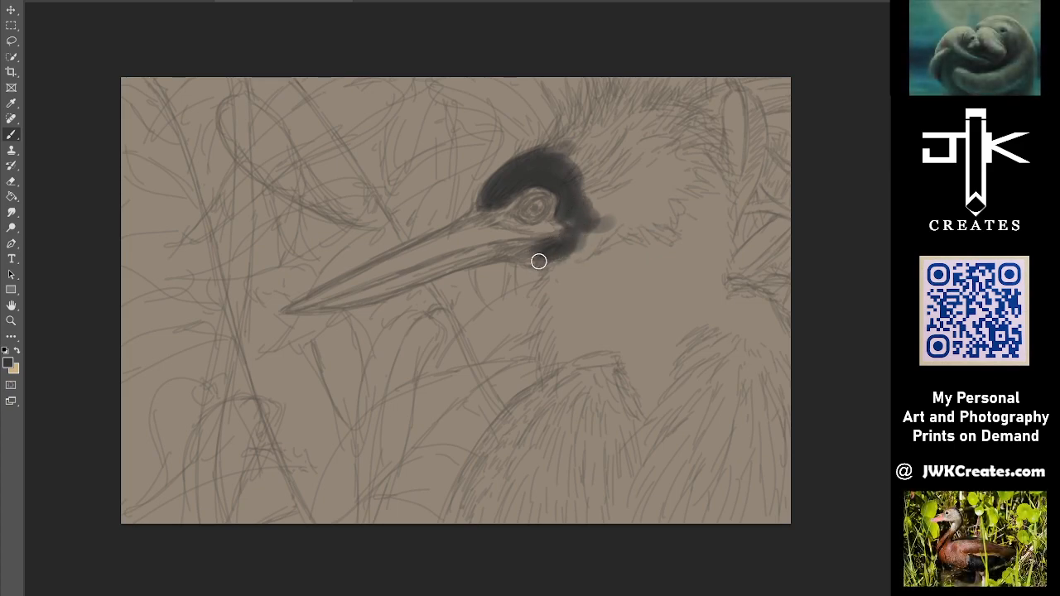
left_click_drag(539, 262, 578, 238)
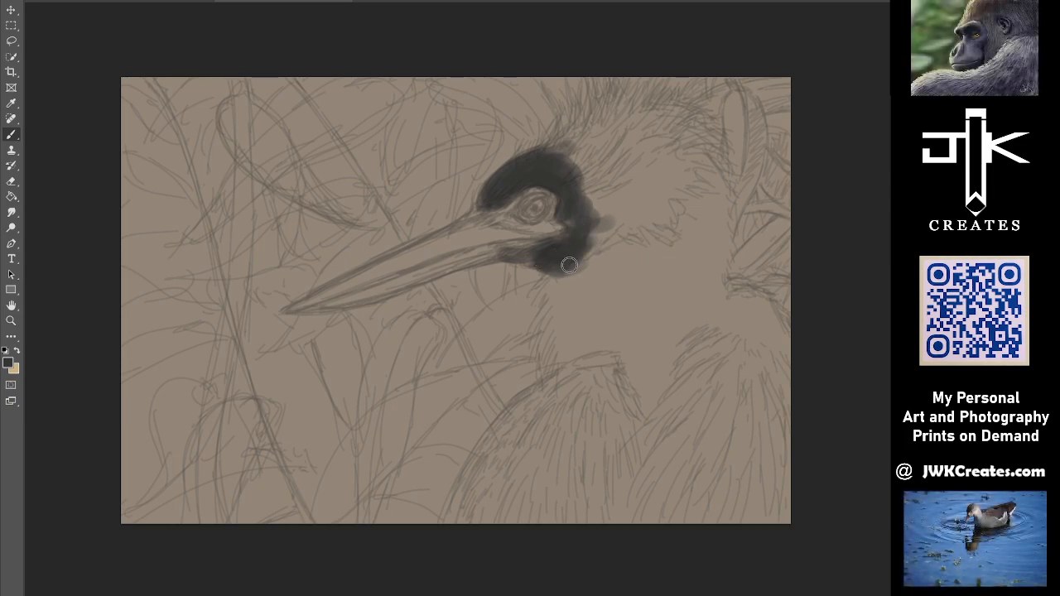
left_click_drag(570, 265, 586, 207)
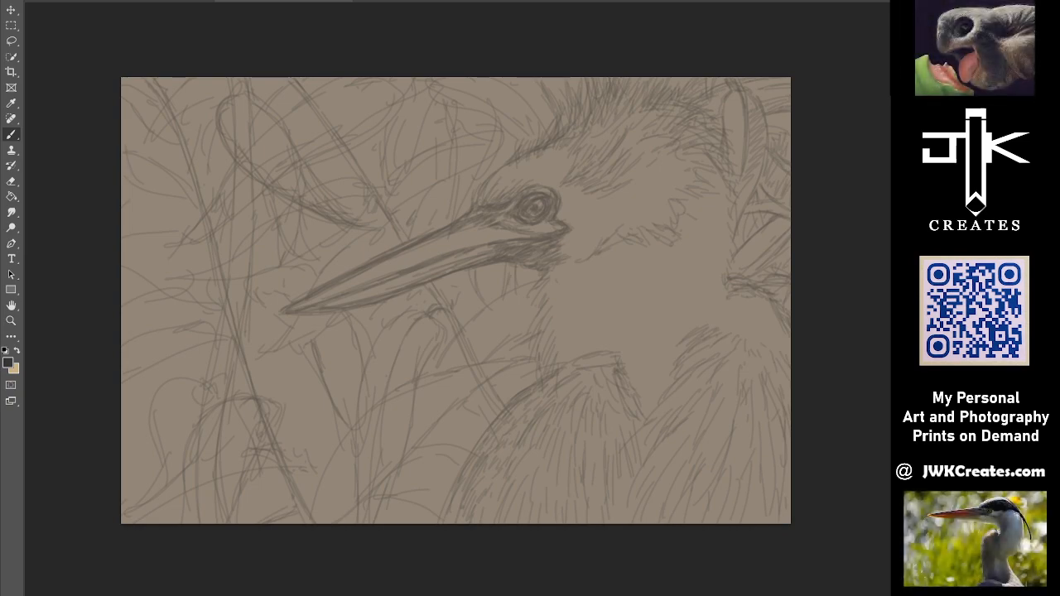
mouse_move(12, 41)
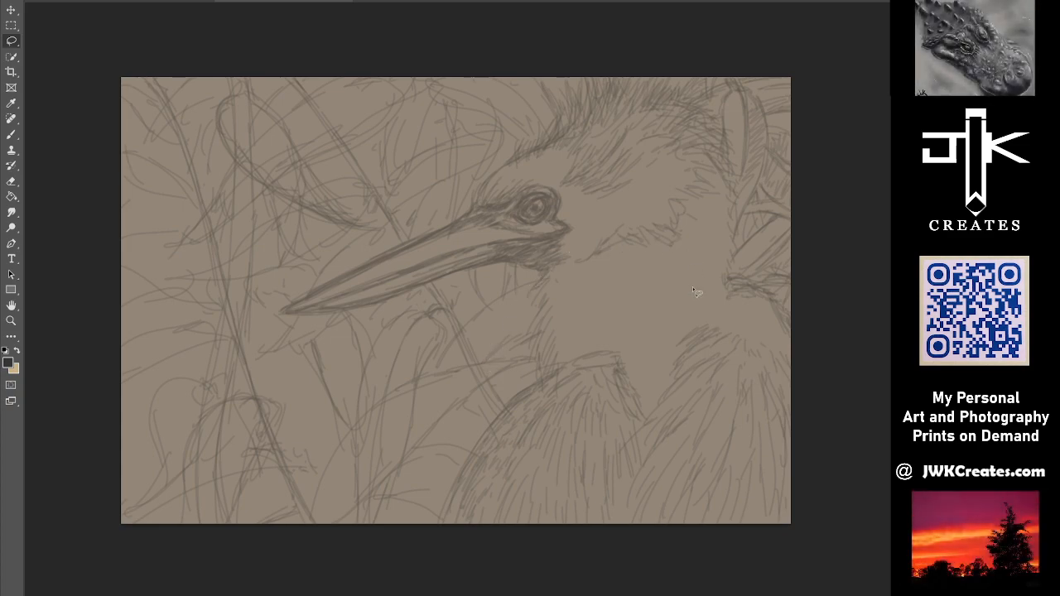
mouse_move(649, 313)
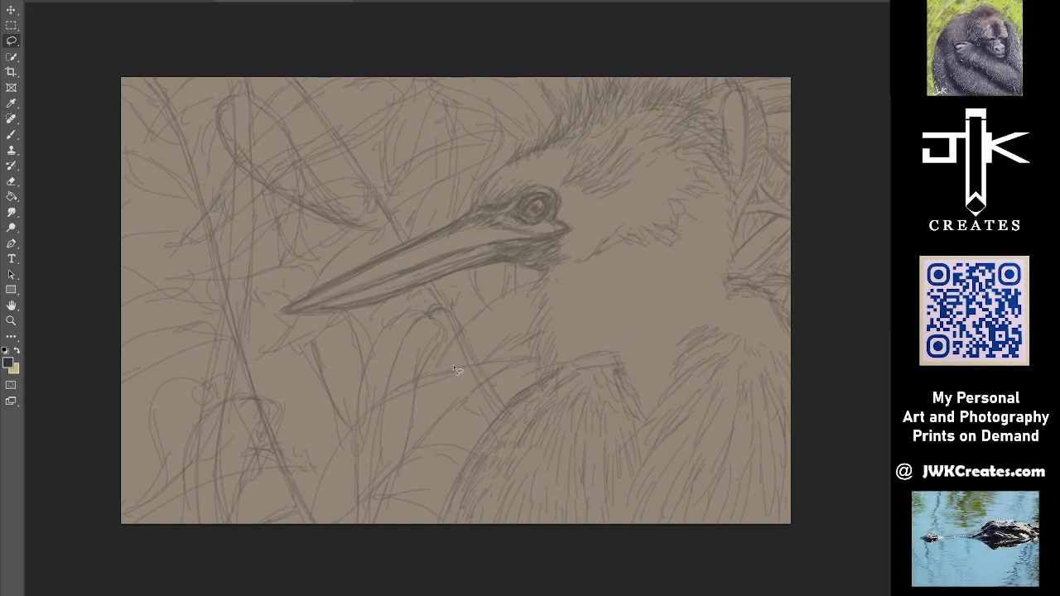
mouse_move(512, 211)
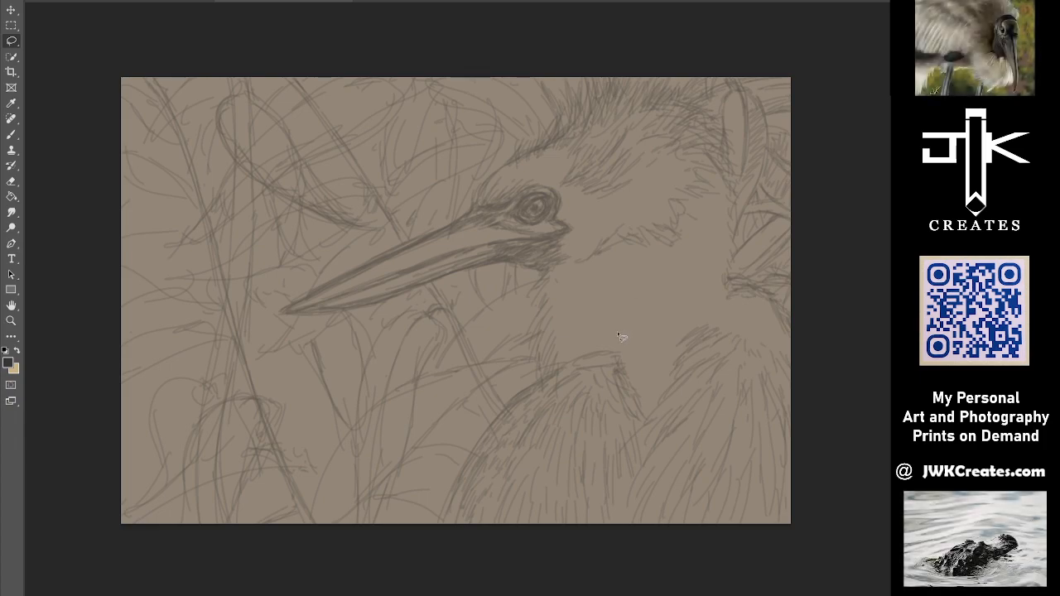
mouse_move(662, 348)
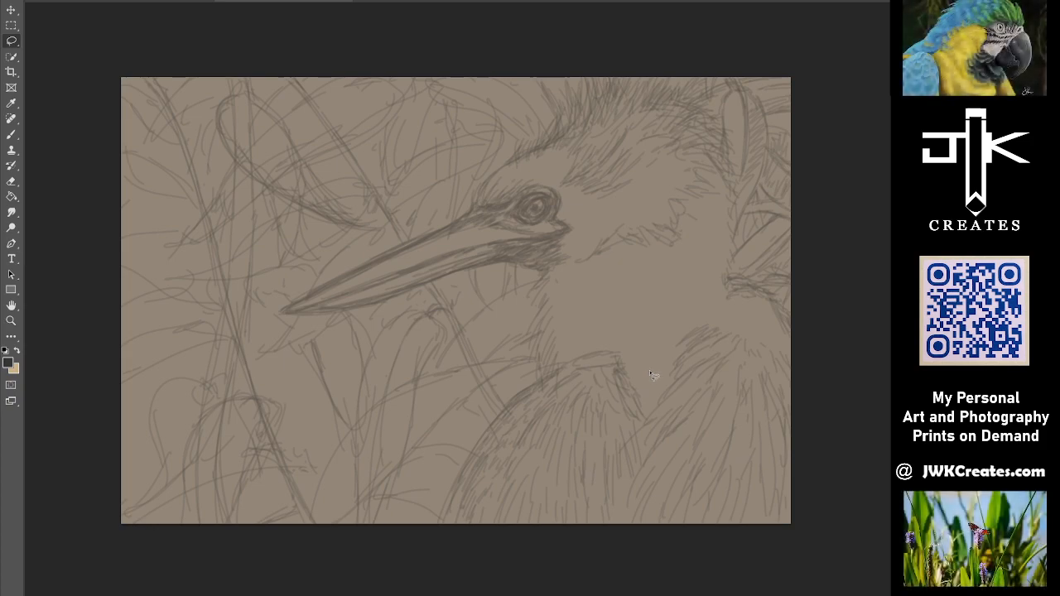
mouse_move(514, 282)
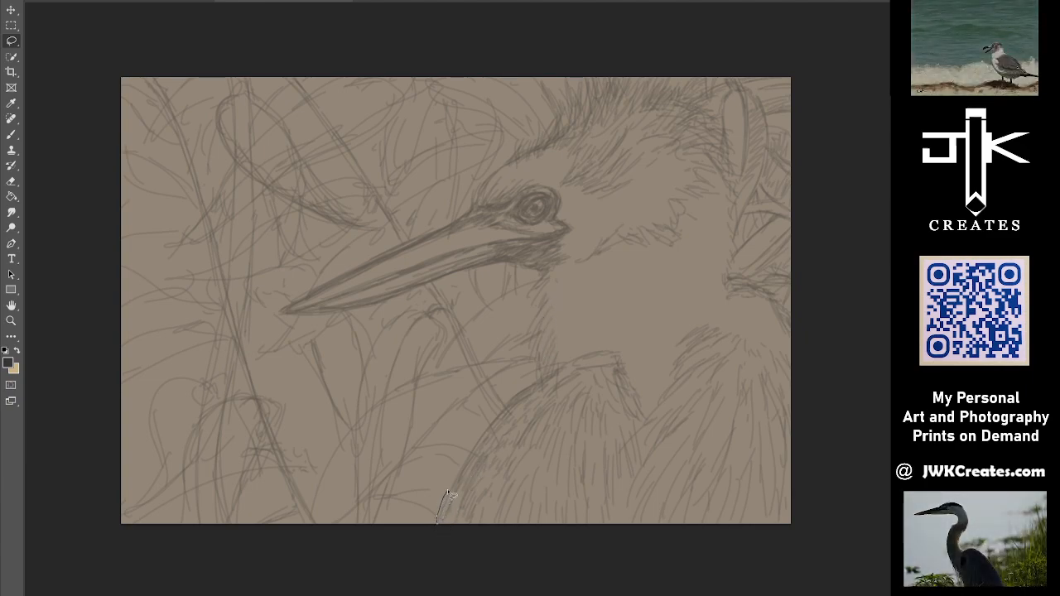
Lasso along the neck front, under and over the beak, across the head top and down the back of the neck.
left_click_drag(439, 517, 538, 381)
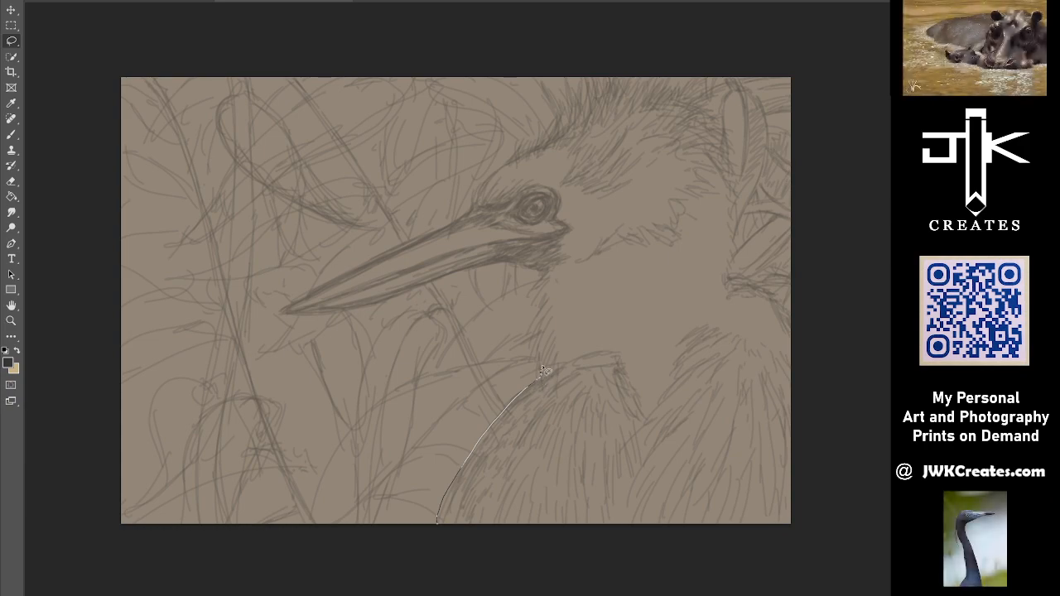
left_click_drag(444, 522, 533, 340)
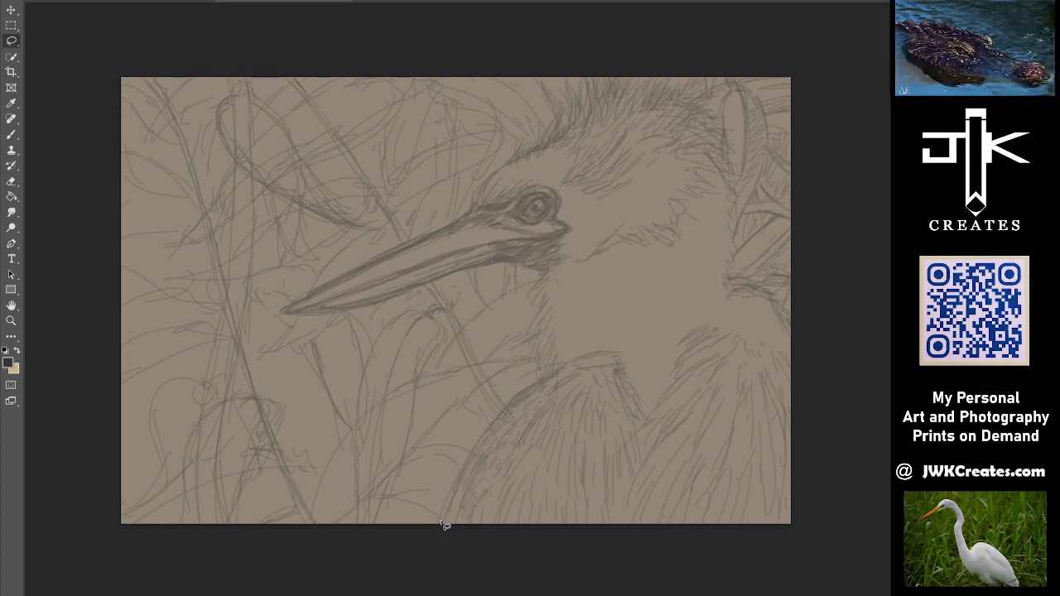
left_click_drag(444, 529, 534, 372)
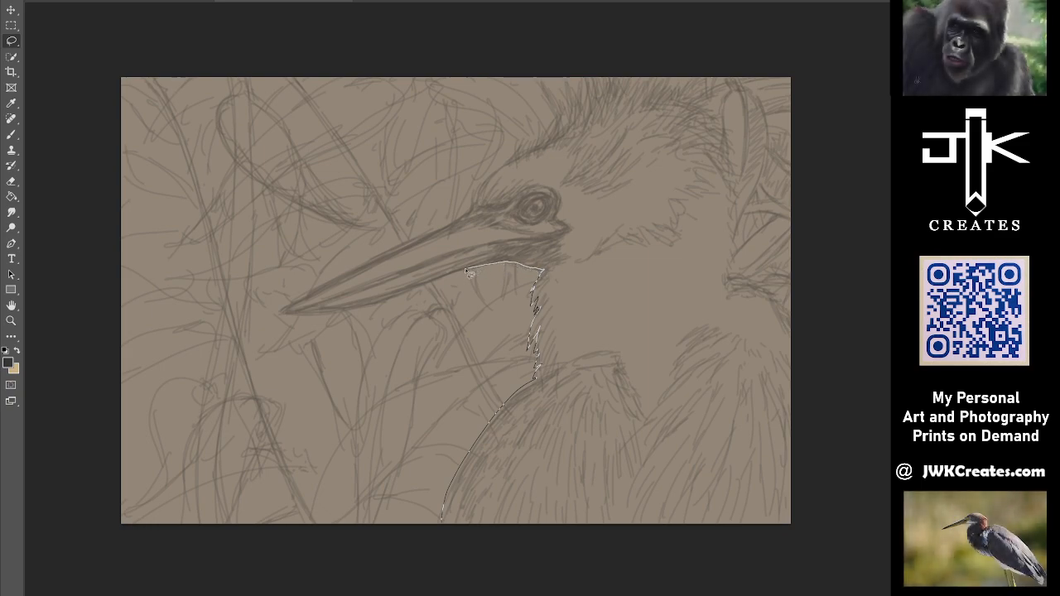
left_click_drag(467, 272, 313, 315)
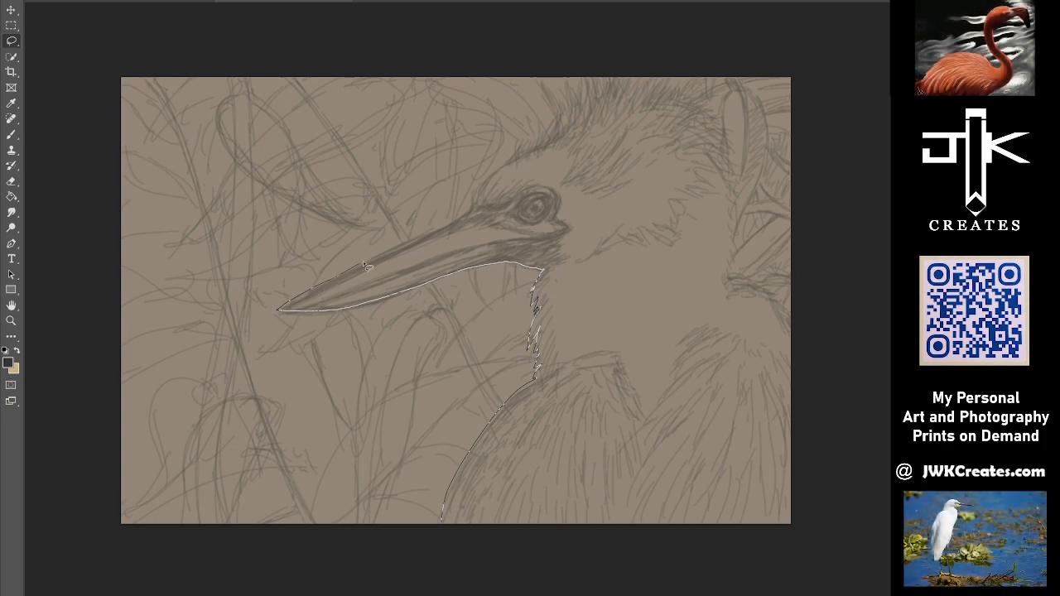
left_click_drag(365, 264, 467, 212)
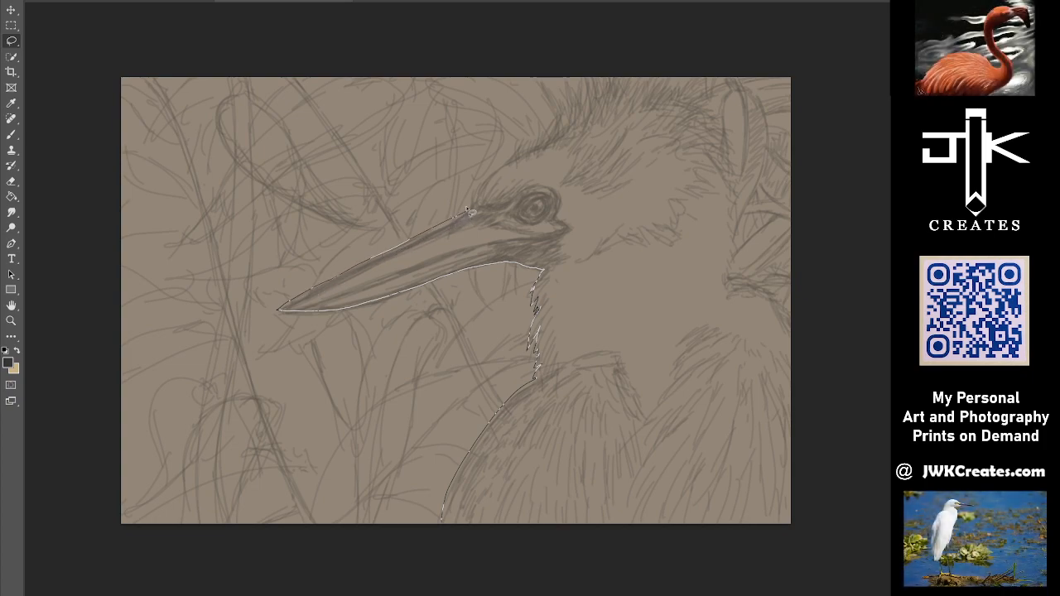
left_click_drag(477, 212, 527, 156)
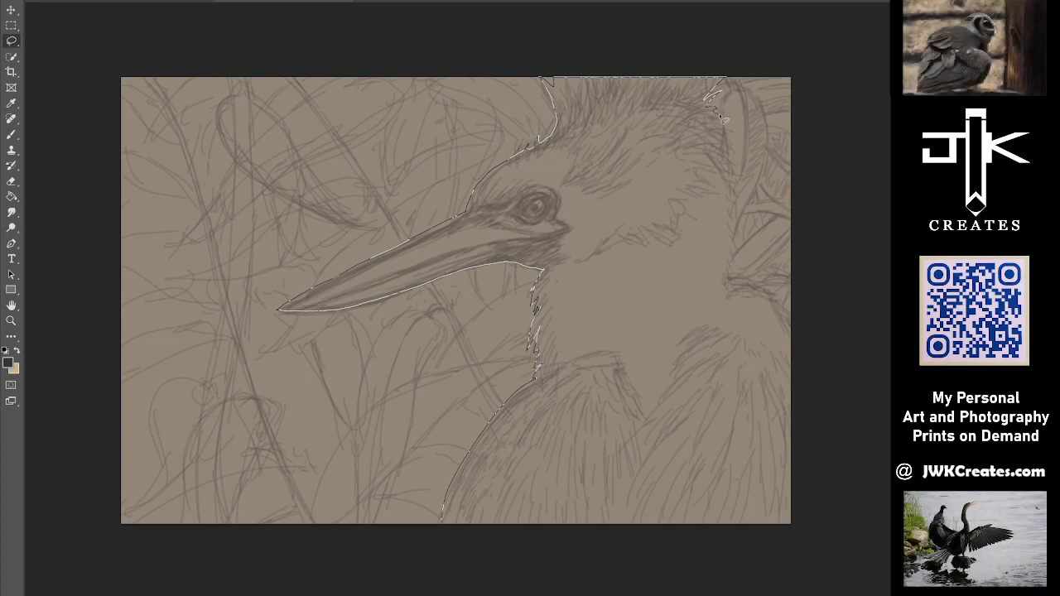
left_click_drag(714, 112, 737, 166)
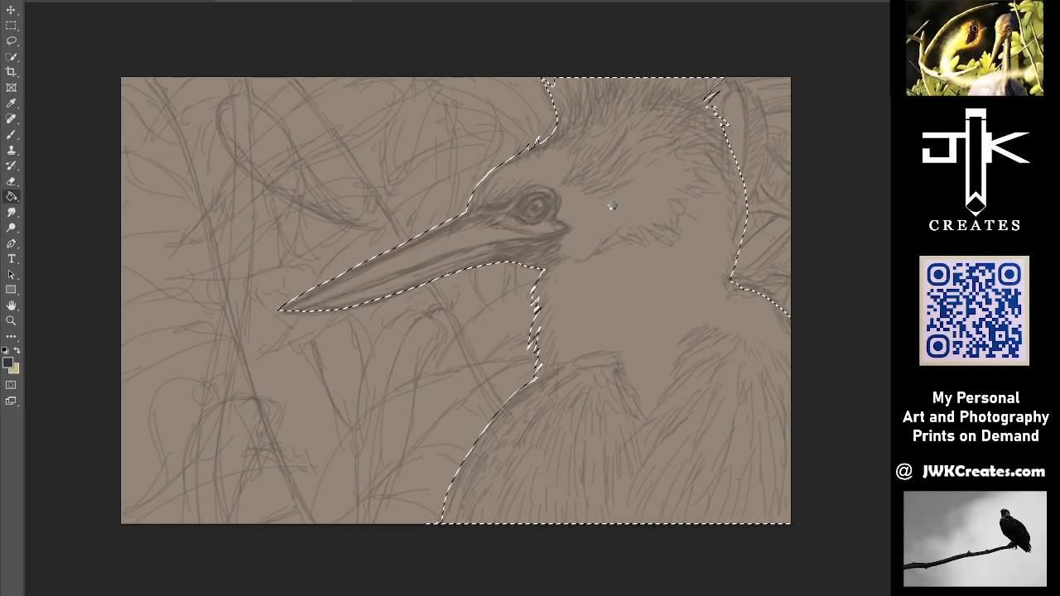
Fill the head-and-neck selection with the dark foreground colour as a solid silhouette.
key("Delete")
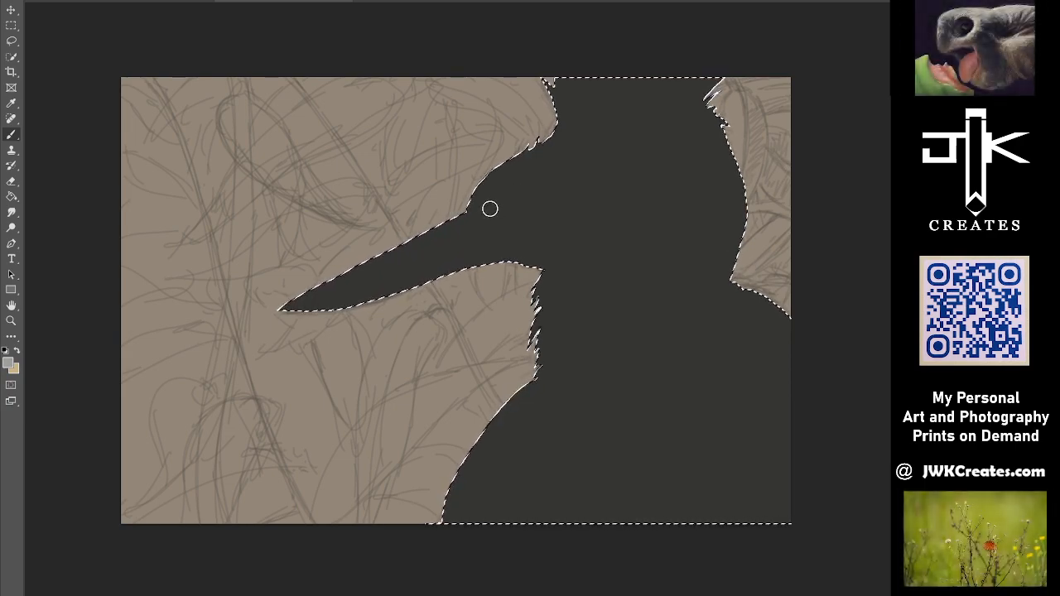
Brush a light grey stroke along the forehead just above the beak inside the silhouette.
left_click_drag(489, 208, 457, 199)
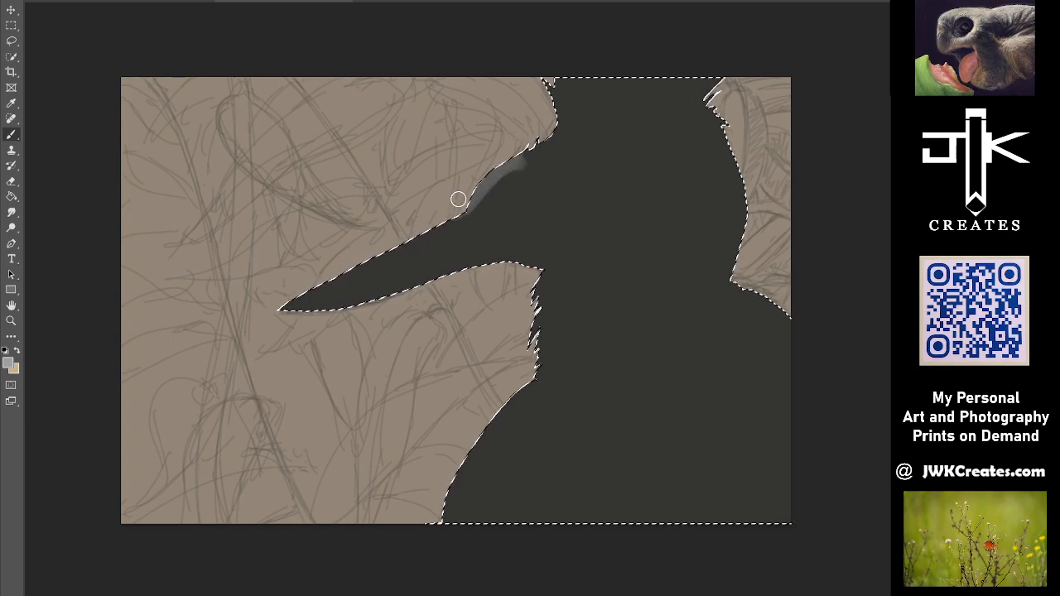
left_click_drag(461, 199, 598, 192)
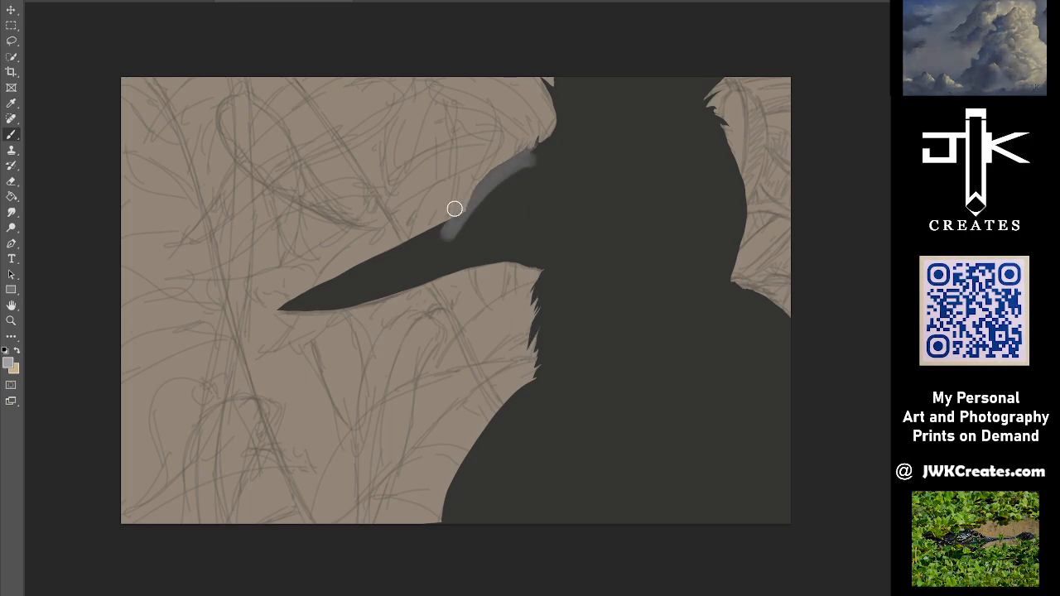
Brush the dark colour back over most of the grey forehead stroke.
left_click_drag(454, 209, 762, 307)
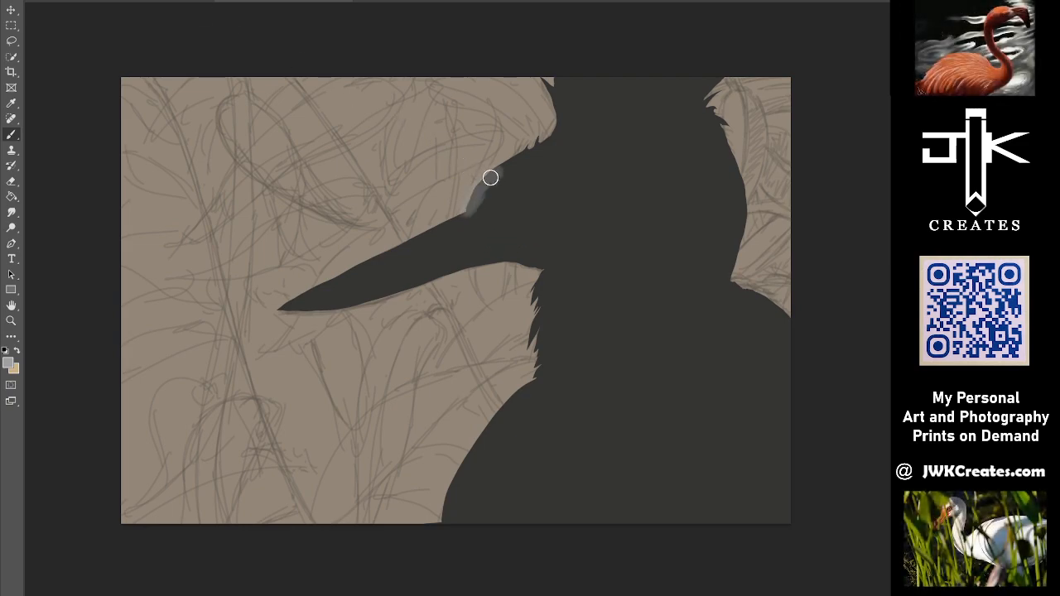
Paint out the last grey spot near the eye so the silhouette is uniformly dark.
left_click_drag(490, 177, 484, 199)
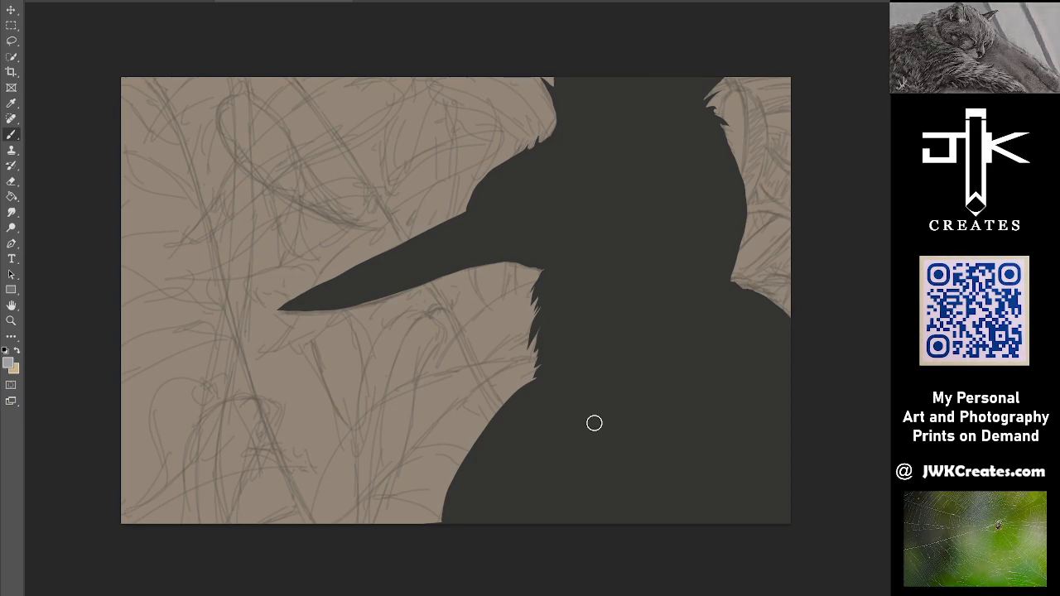
mouse_move(725, 388)
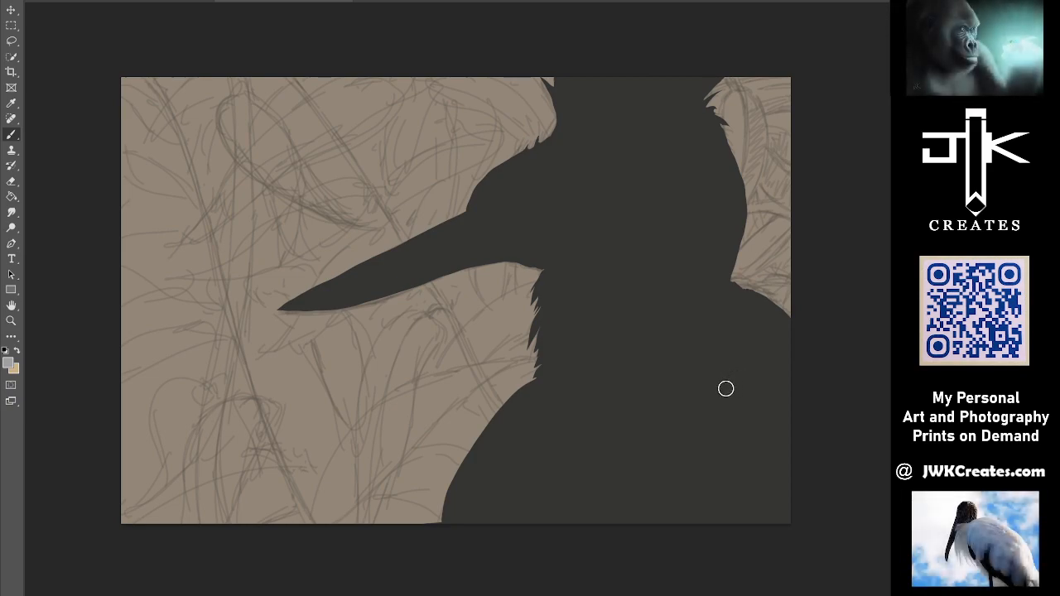